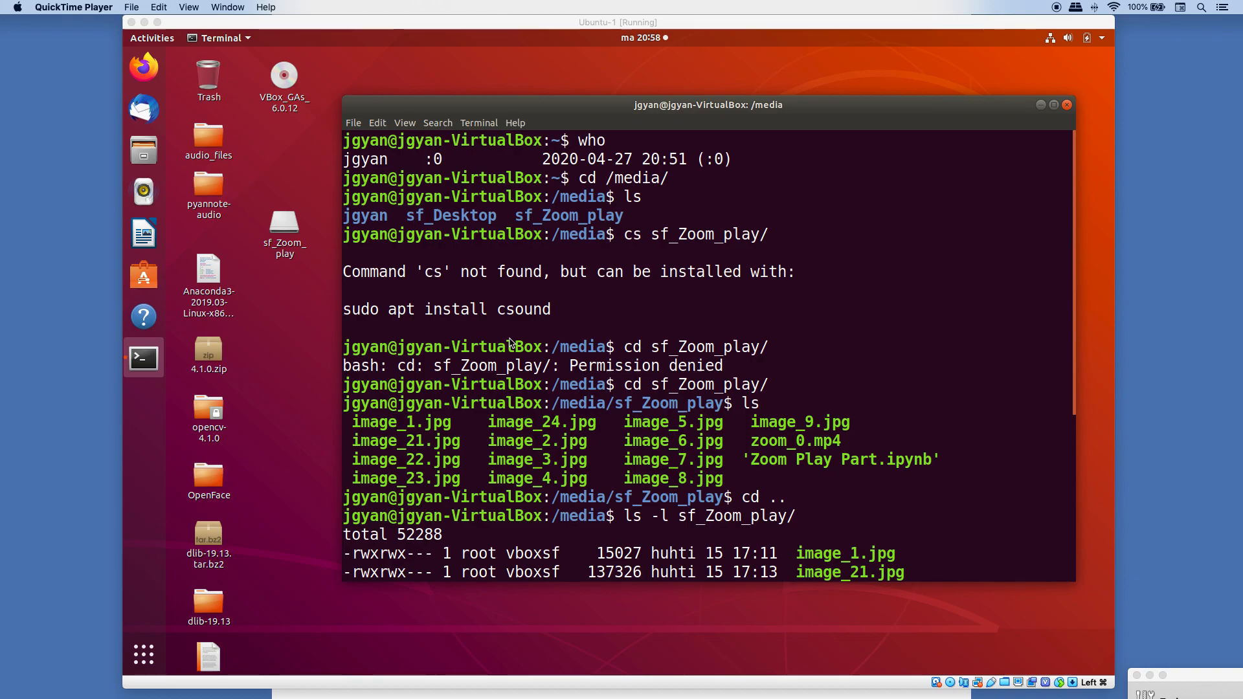
mouse_move(680, 363)
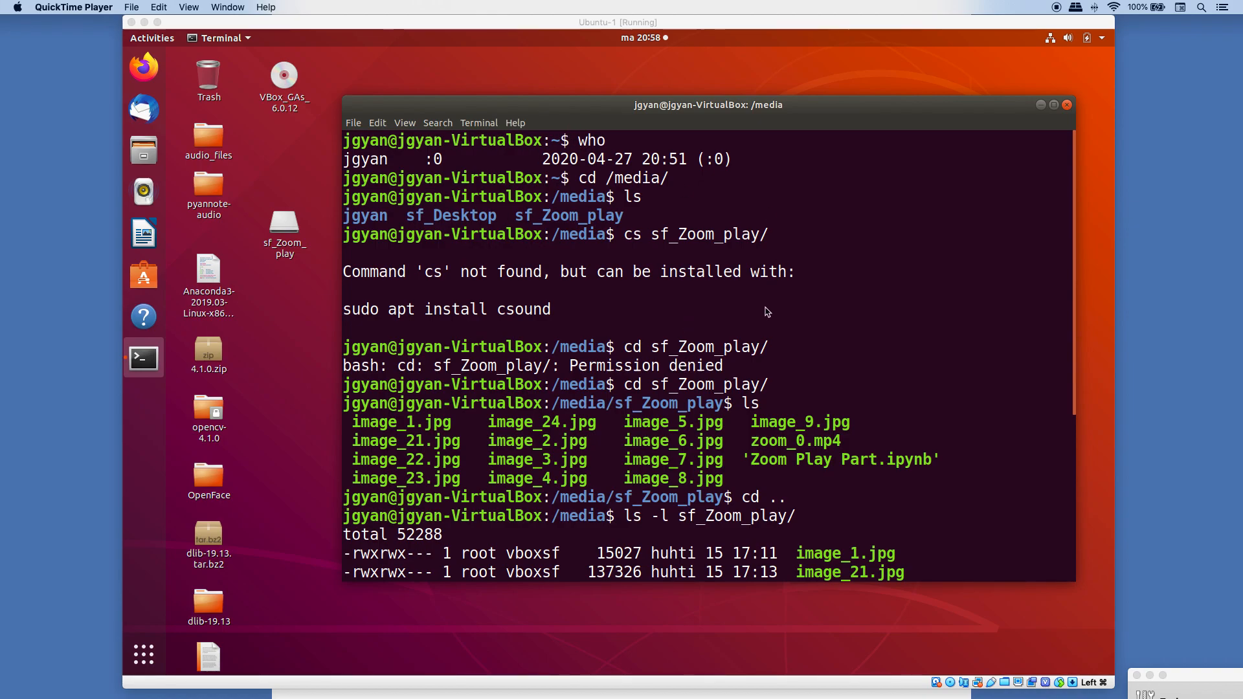
mouse_move(670, 368)
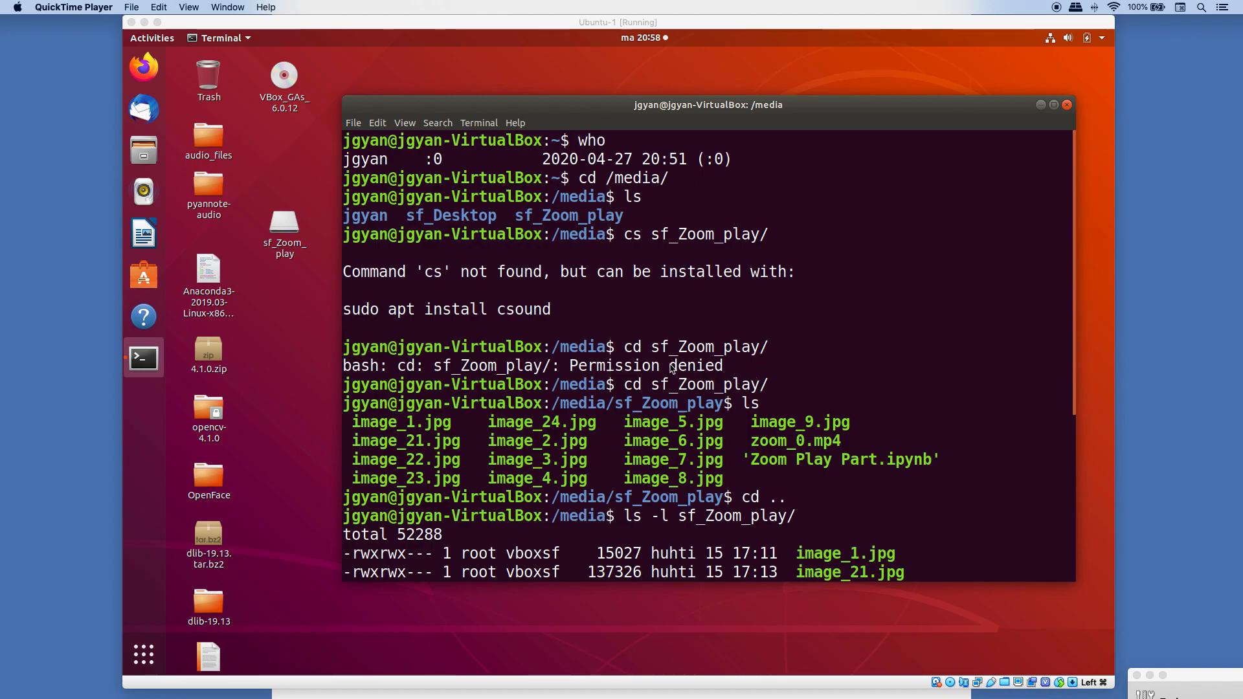
mouse_move(565, 367)
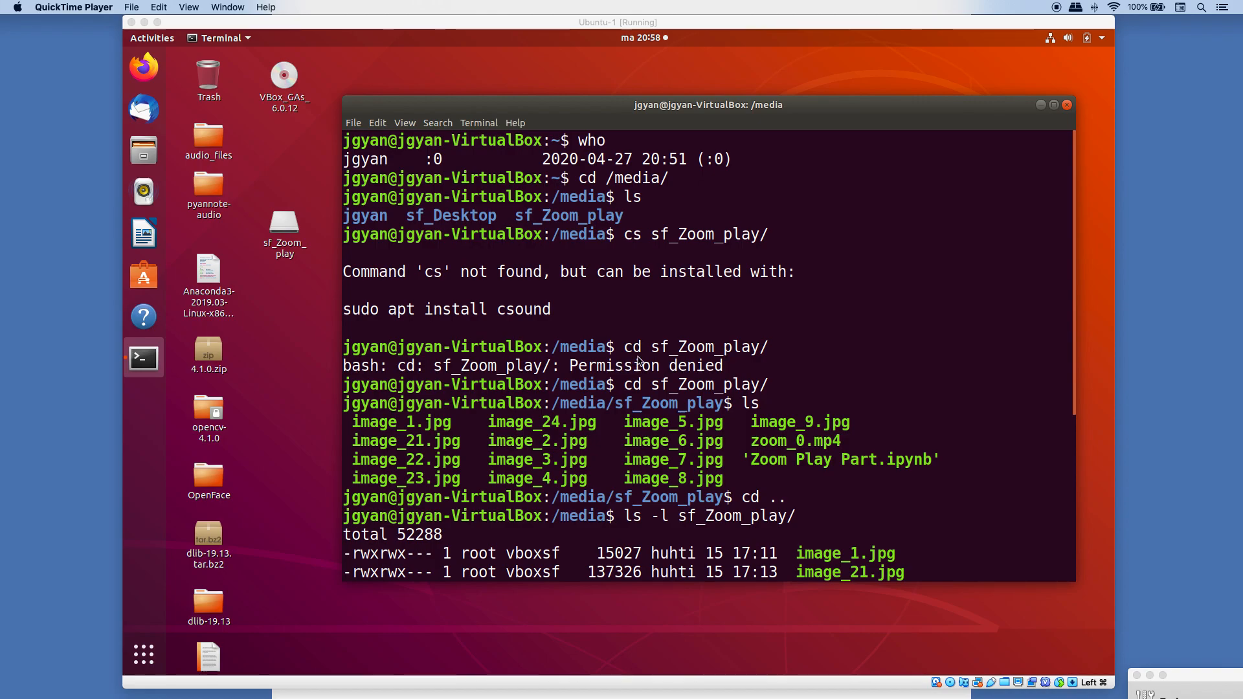
mouse_move(717, 481)
type("ls -l sf_Zoom_play")
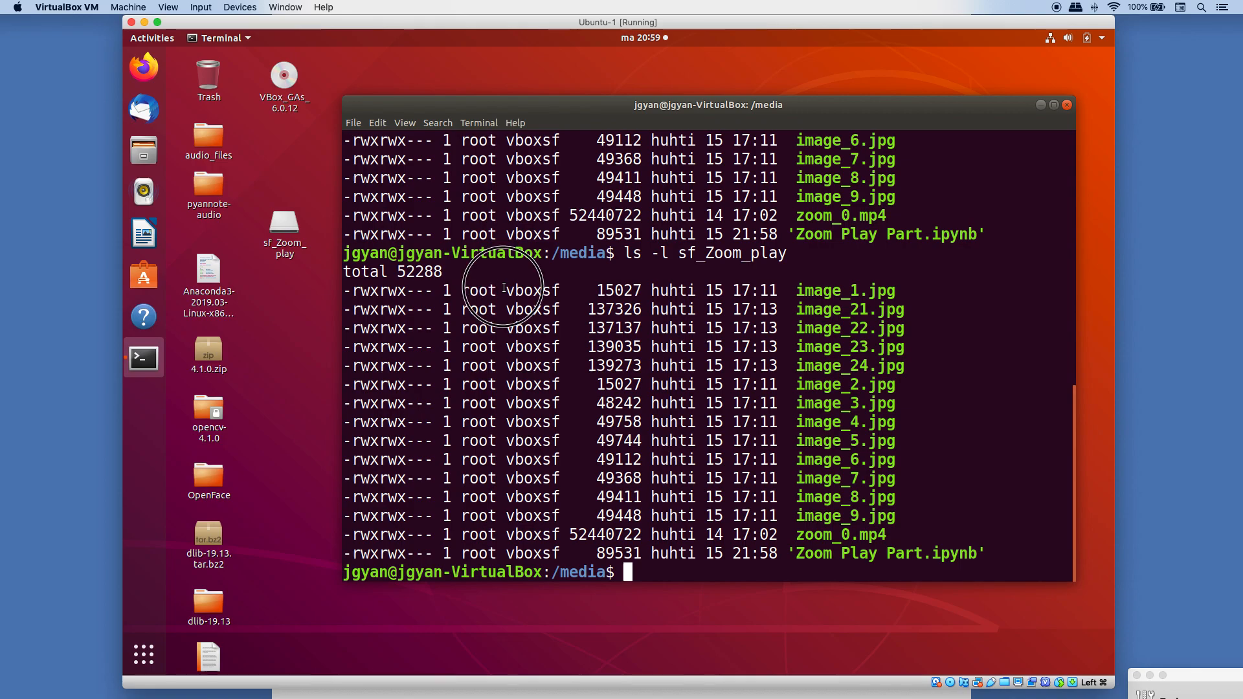
- Highlight the vboxsf group in the long listing of sf_Zoom_play owned by root
double_click(531, 290)
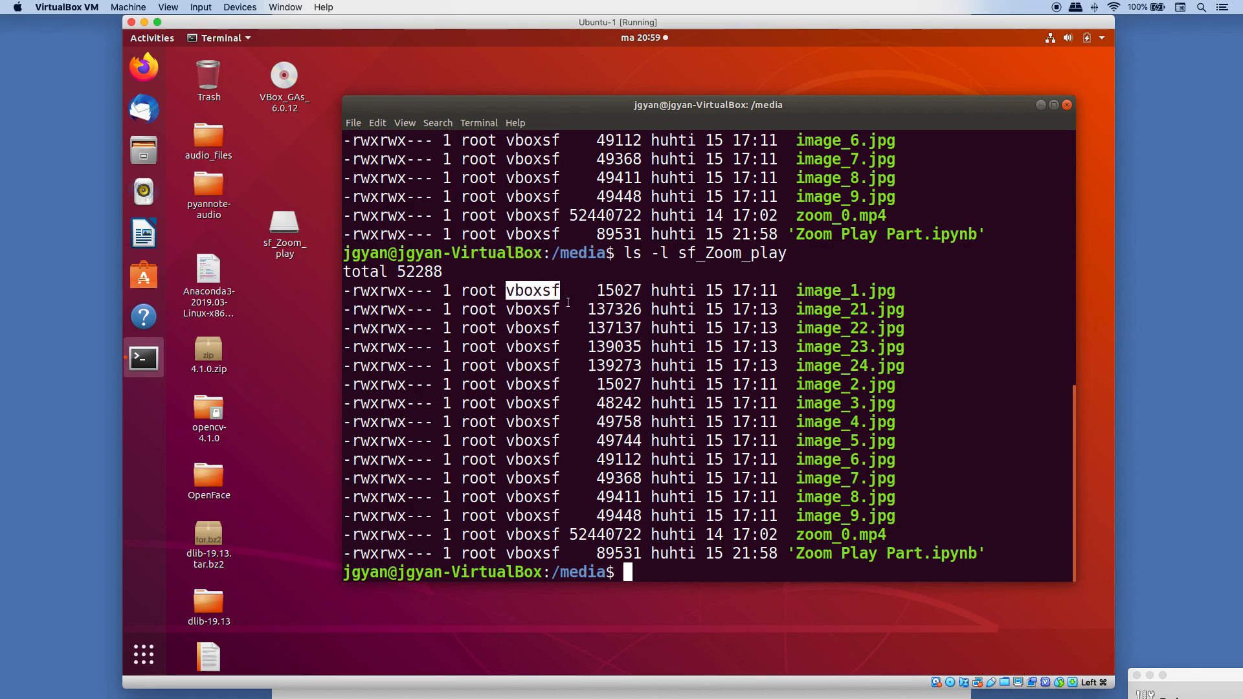
mouse_move(594, 352)
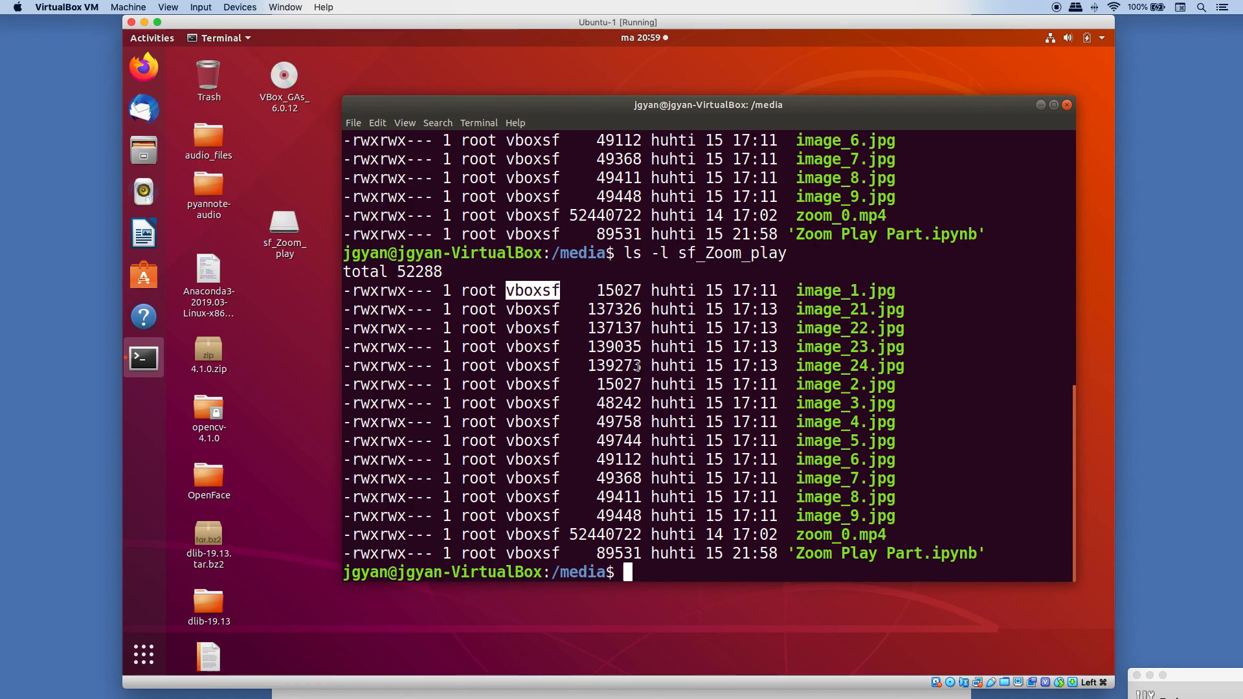
mouse_move(646, 535)
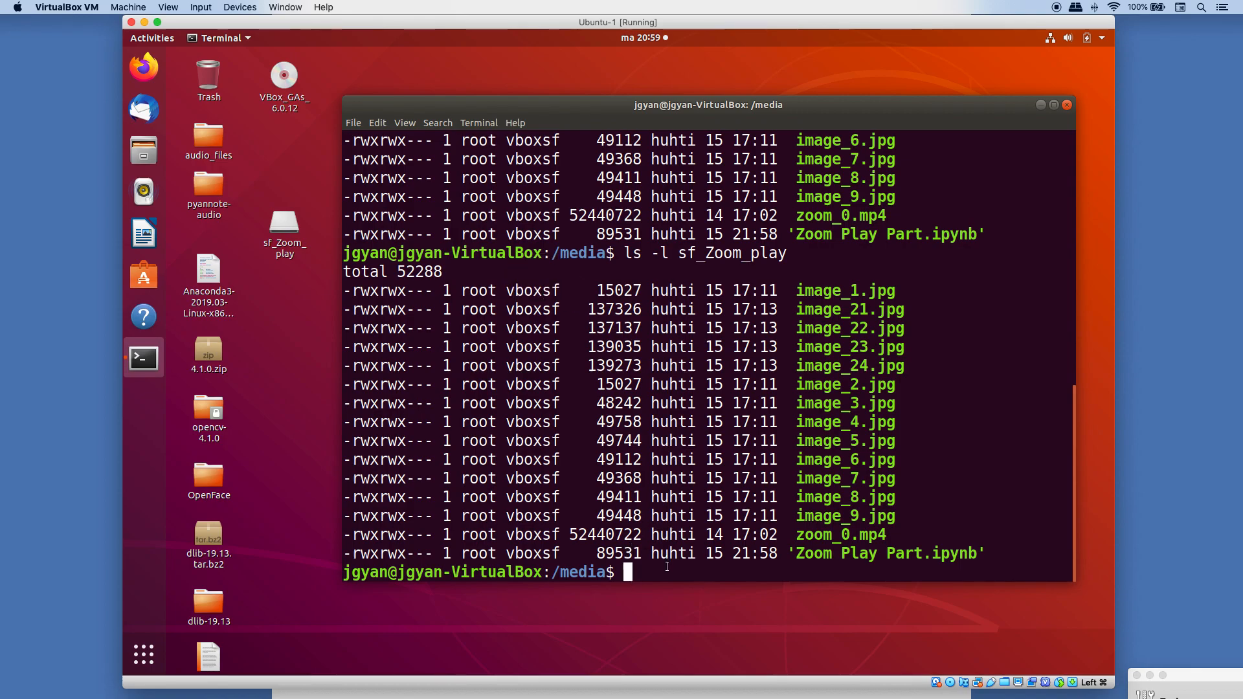
type("usermod")
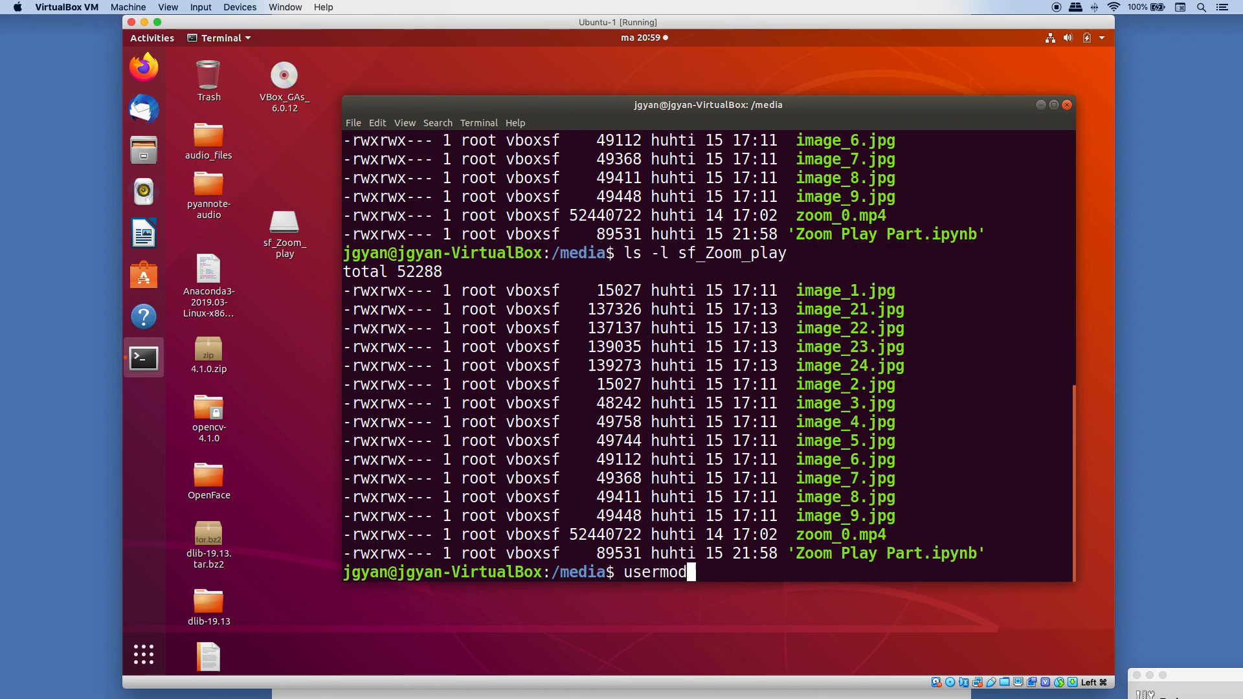
type("-aG vbox")
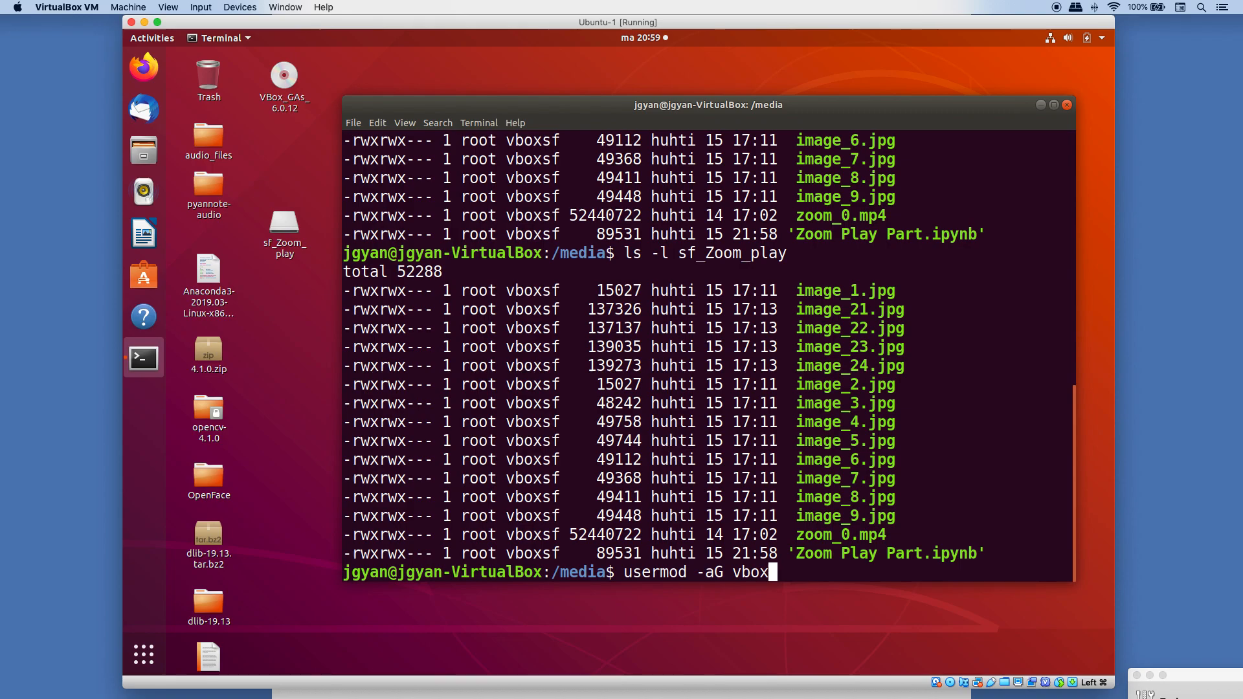
type("sf")
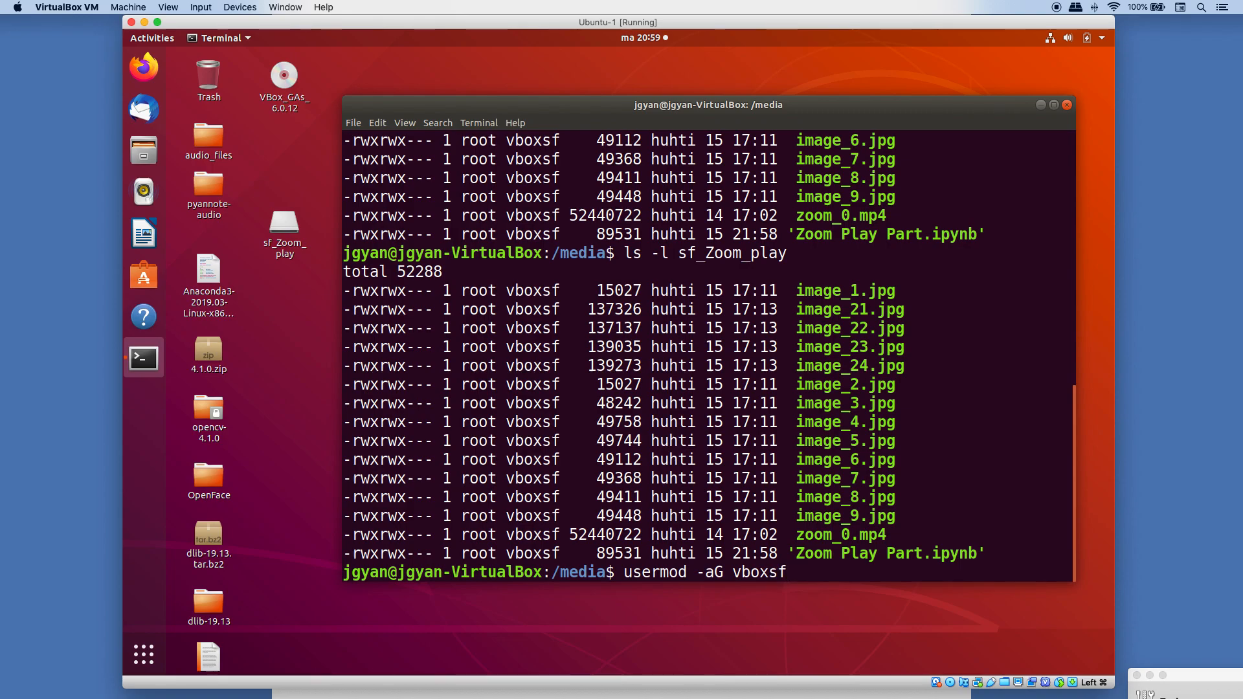
type("j")
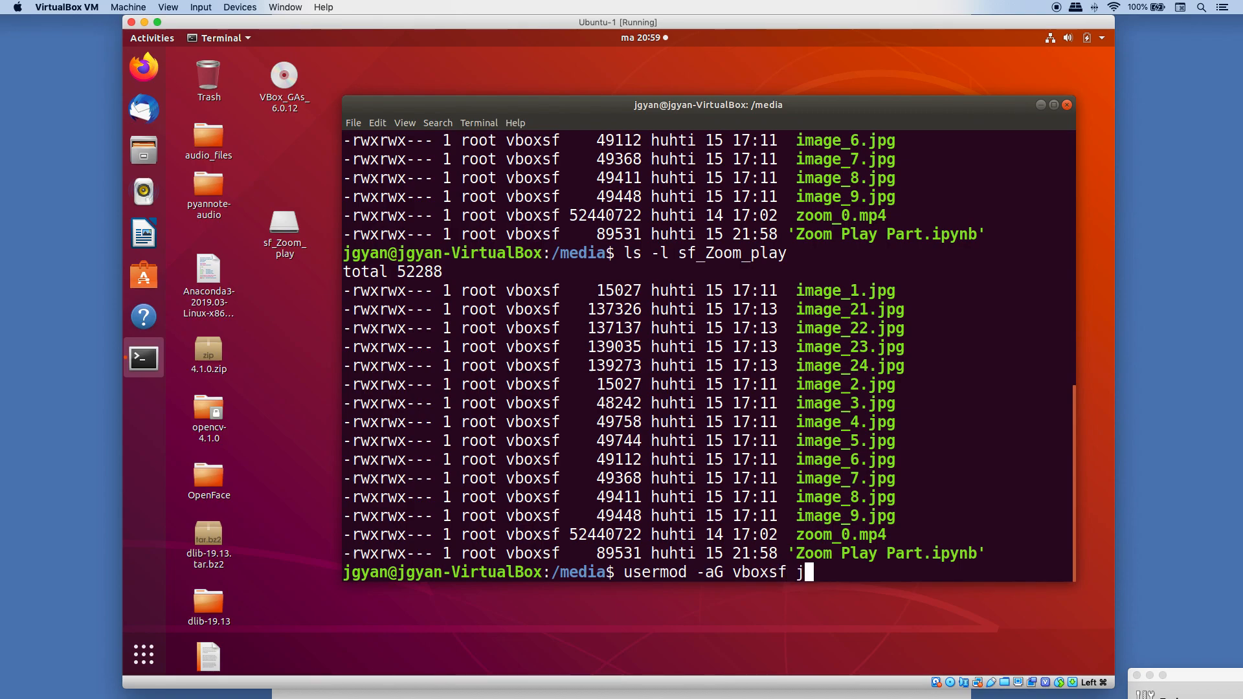
type("gyan")
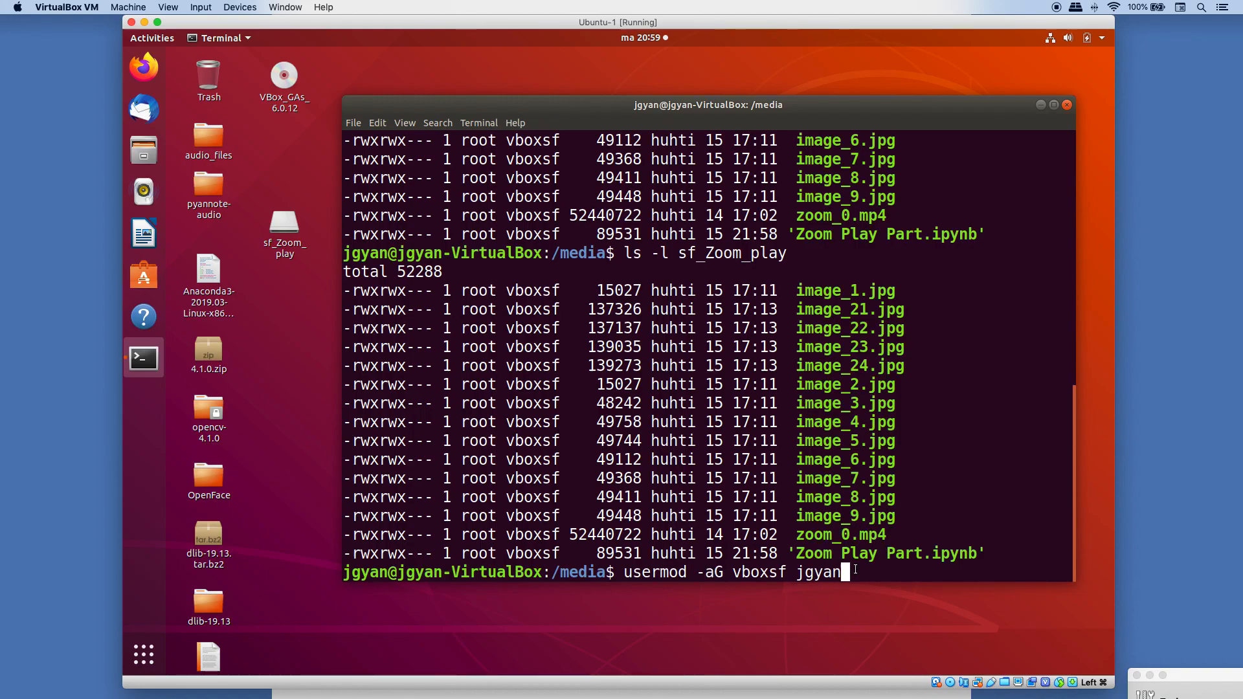
key("Enter")
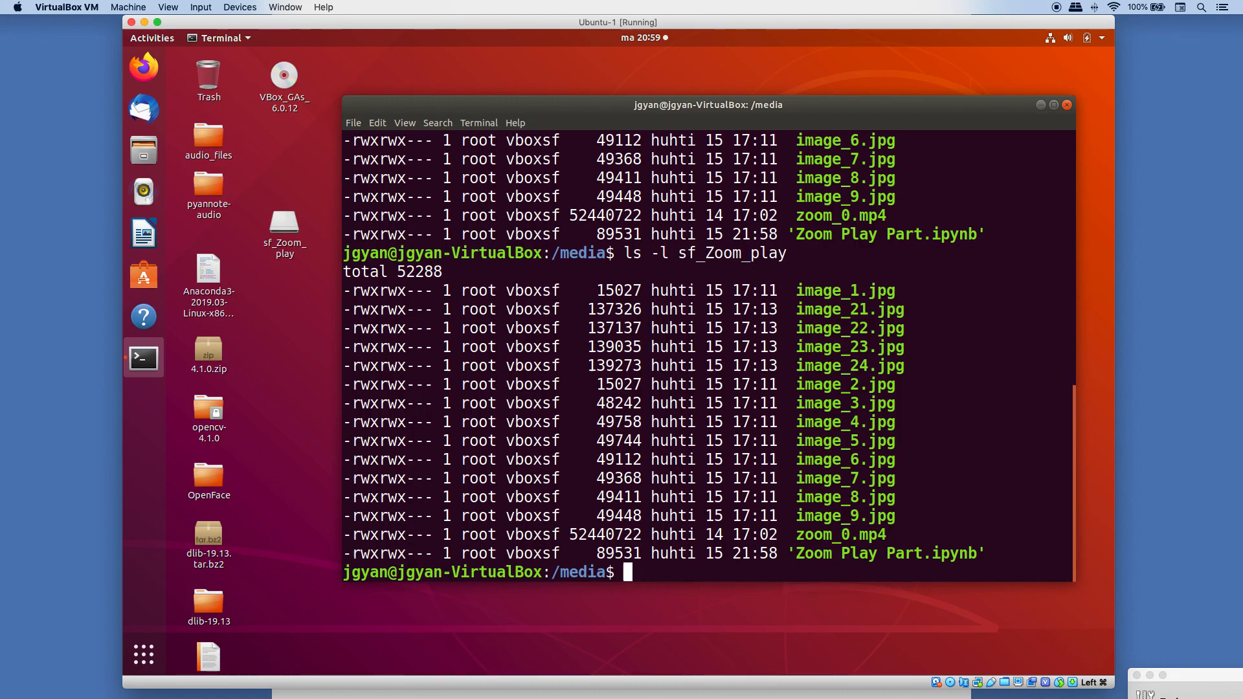
- Enter sudo gedit /etc/group to edit the group file with administrator rights
type("sudo")
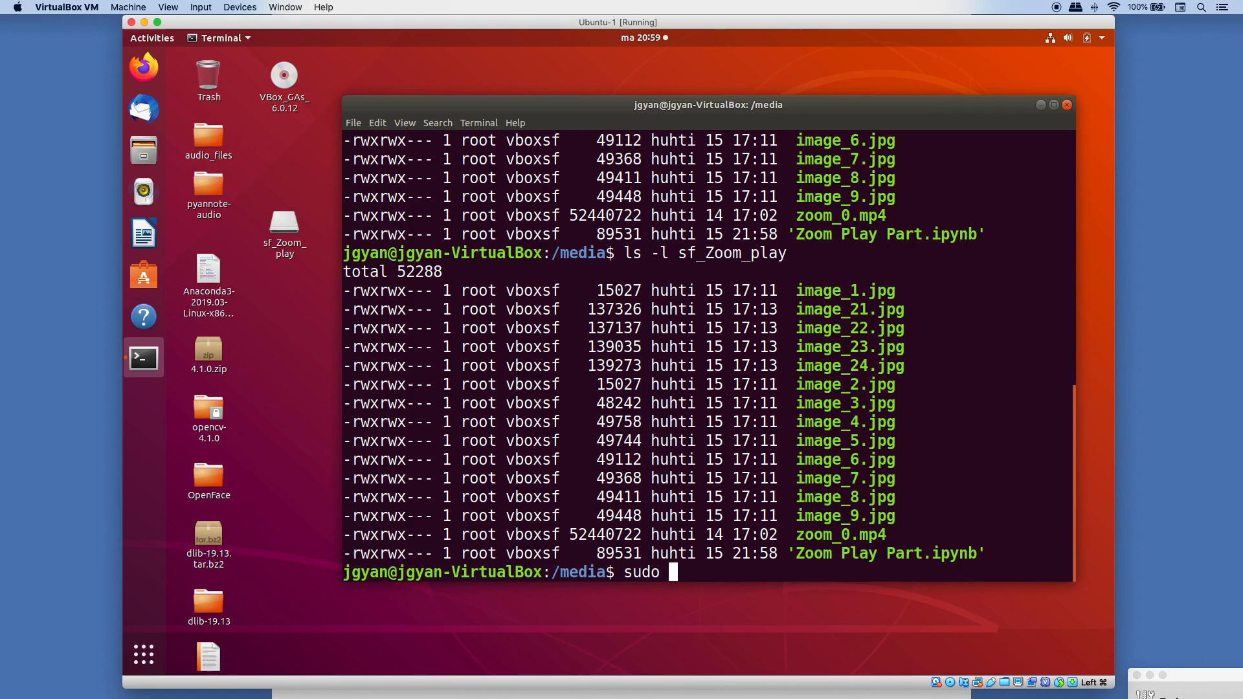
type("gedit /")
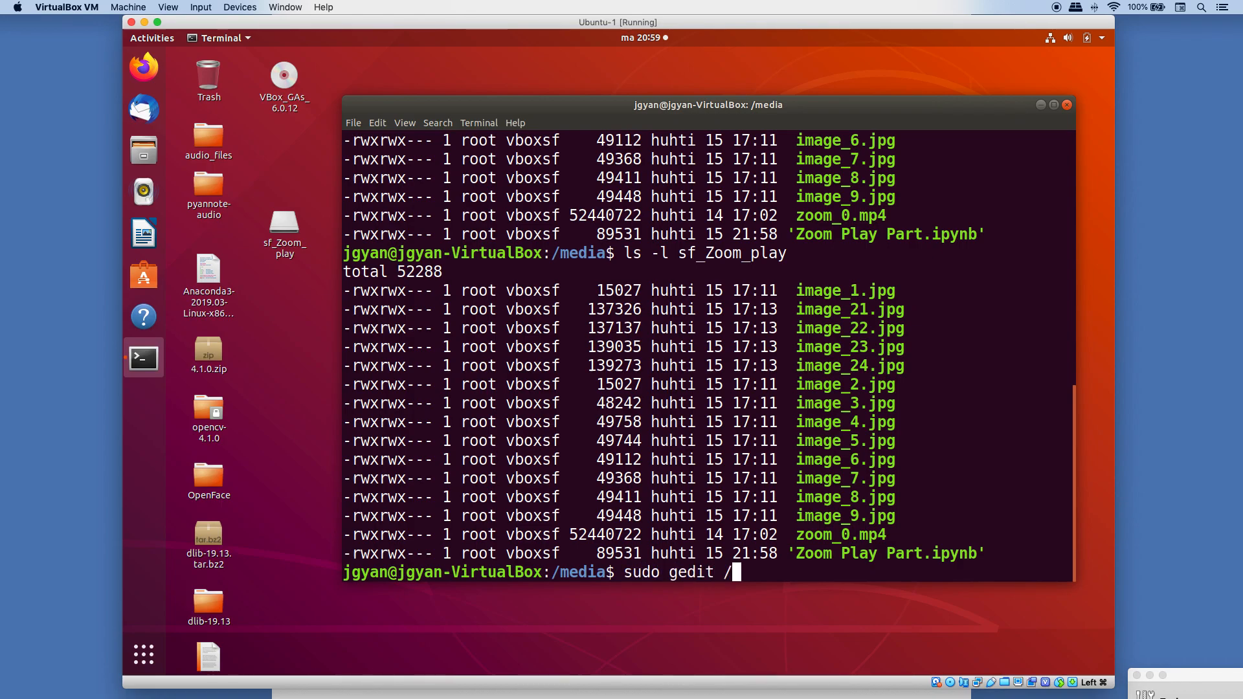
type("etc/")
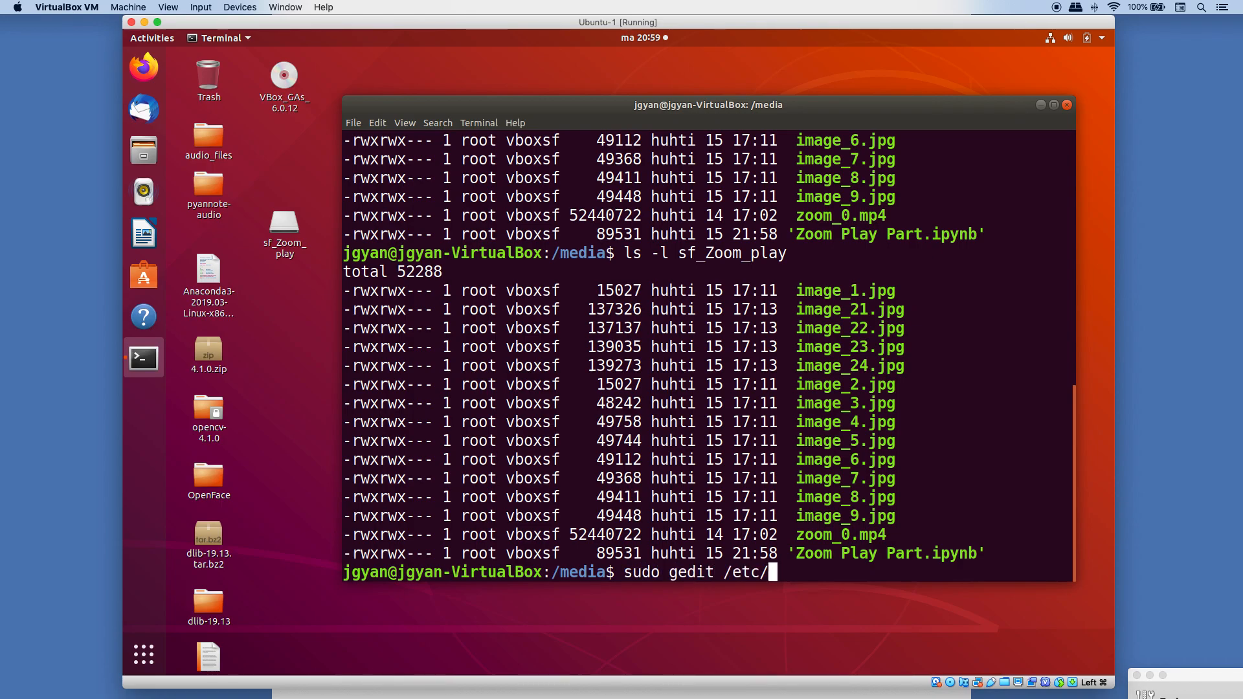
type("group")
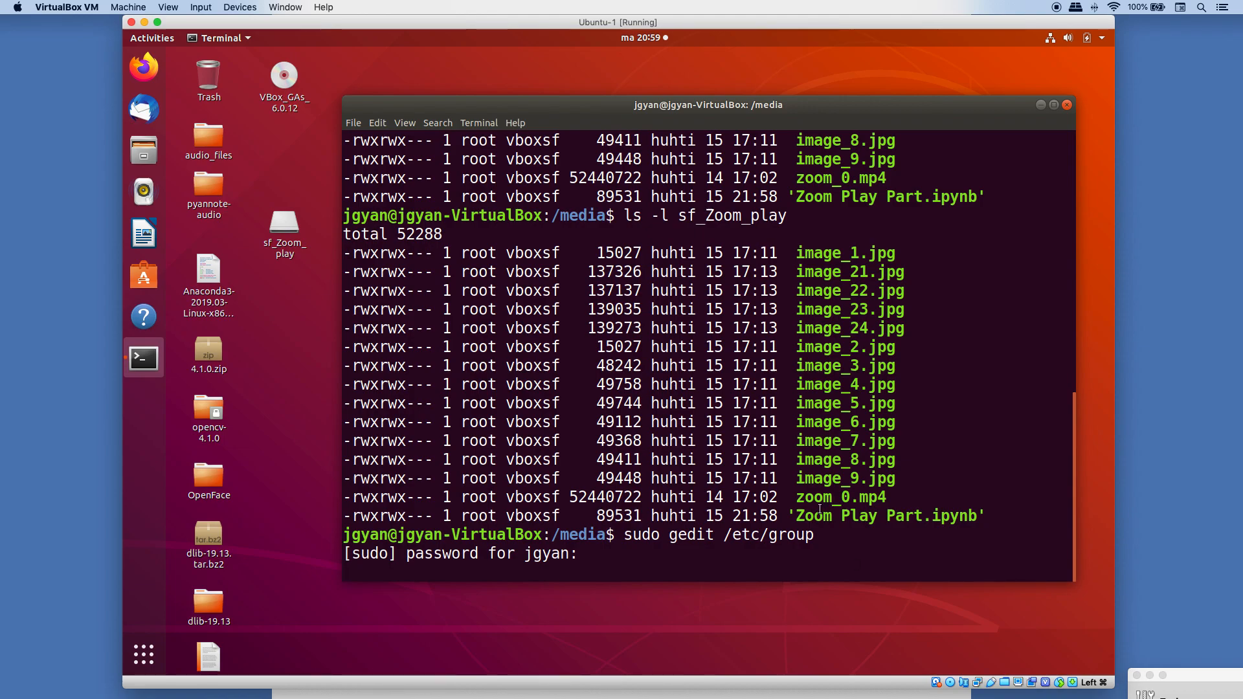
- Submit the password and highlight the vboxsf entry listing jgyan as a member in /etc/group
key("Return")
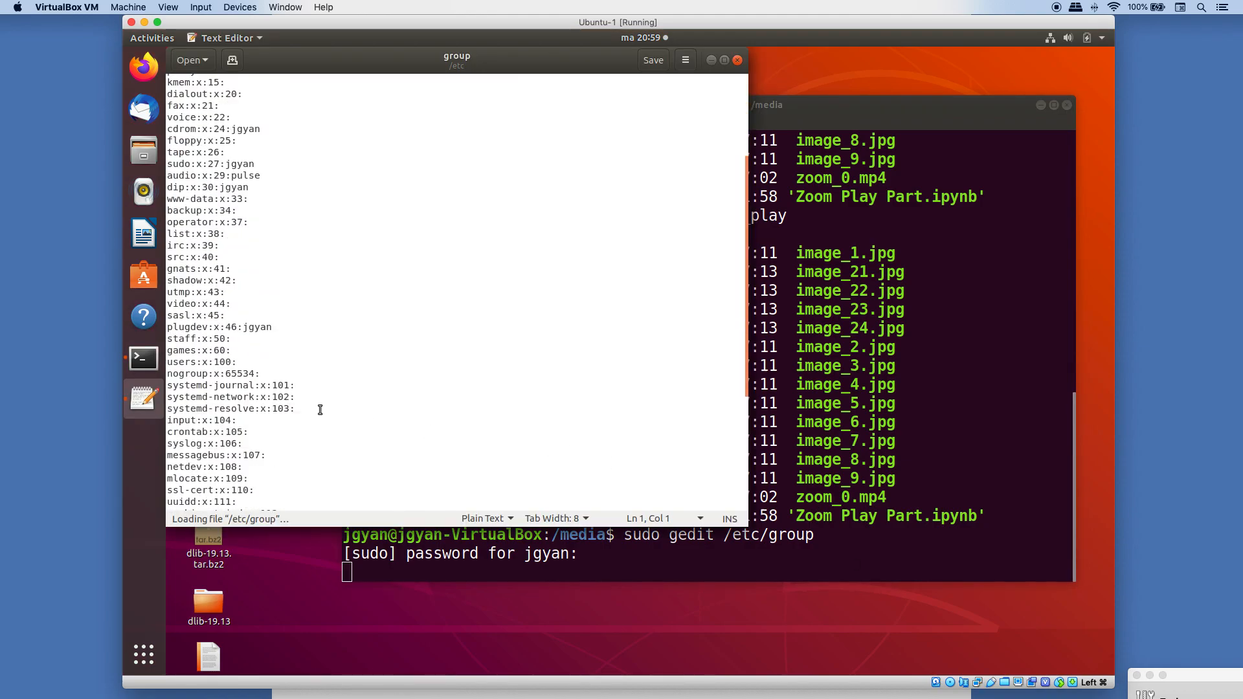
scroll("down", 3)
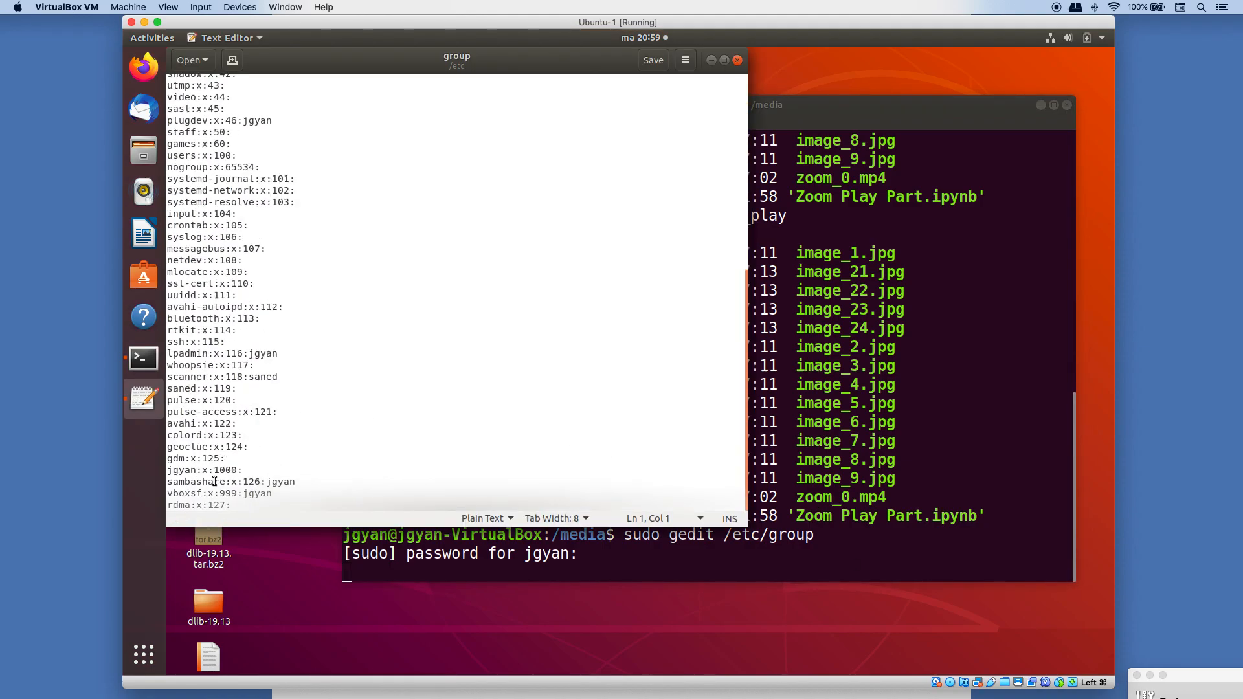
double_click(183, 493)
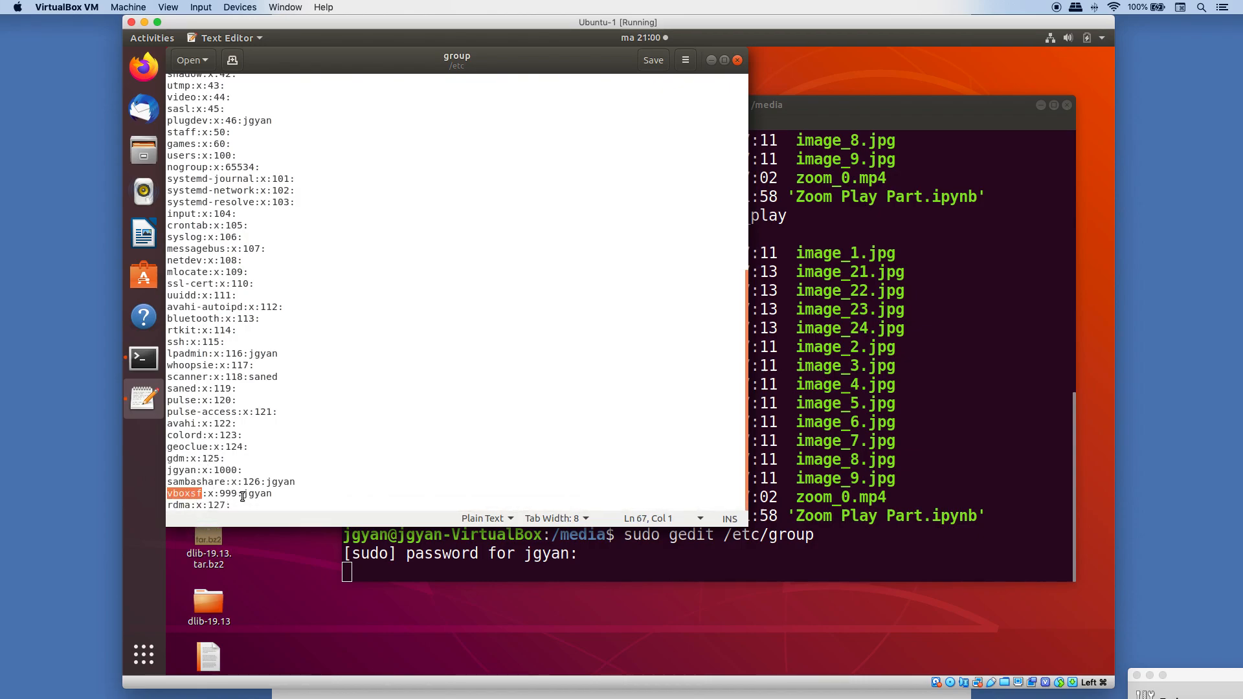
left_click(246, 493)
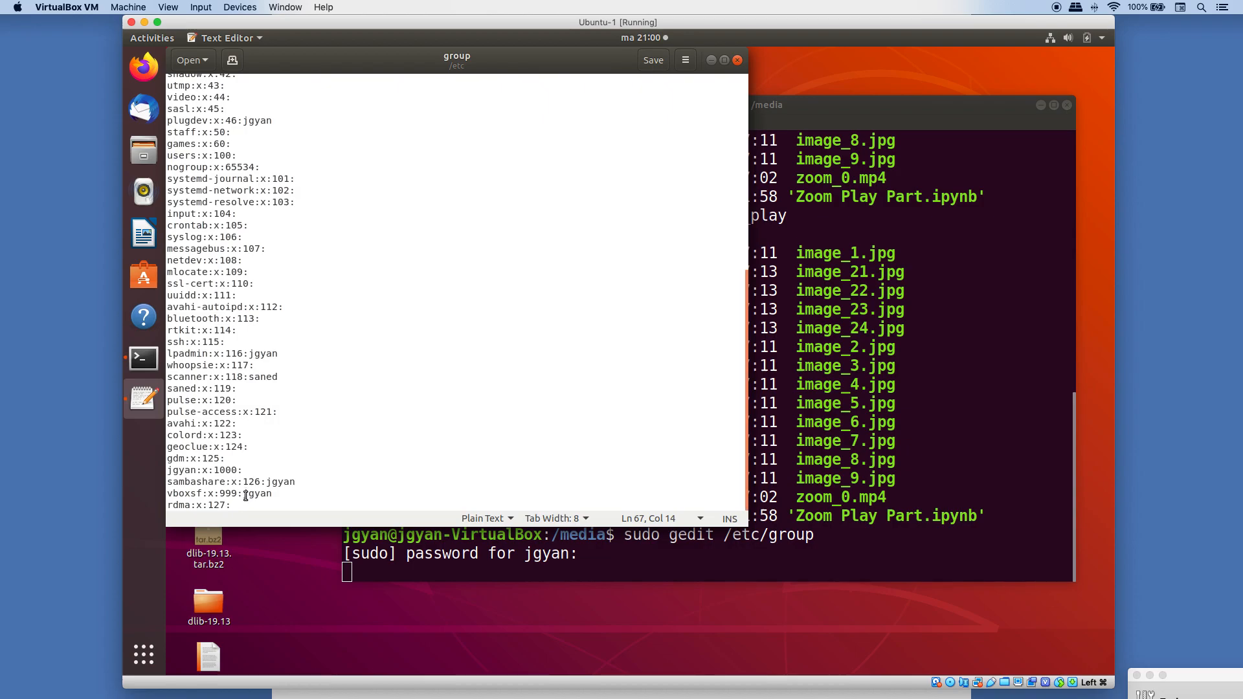
double_click(258, 494)
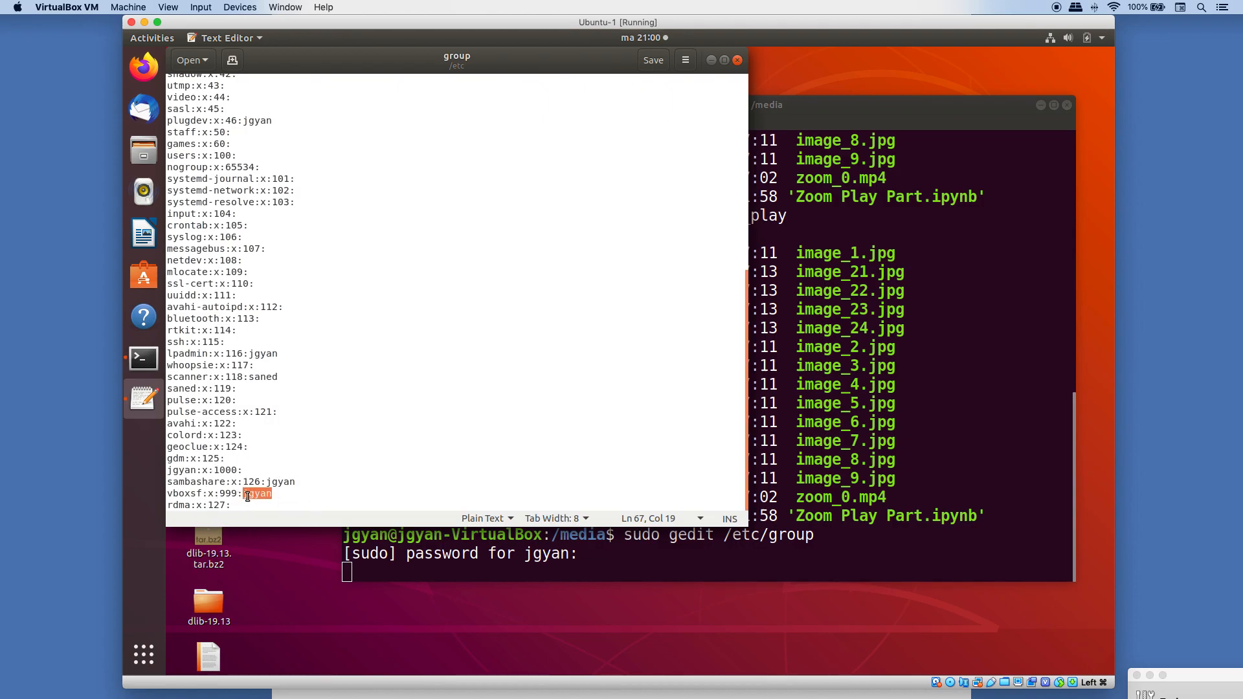